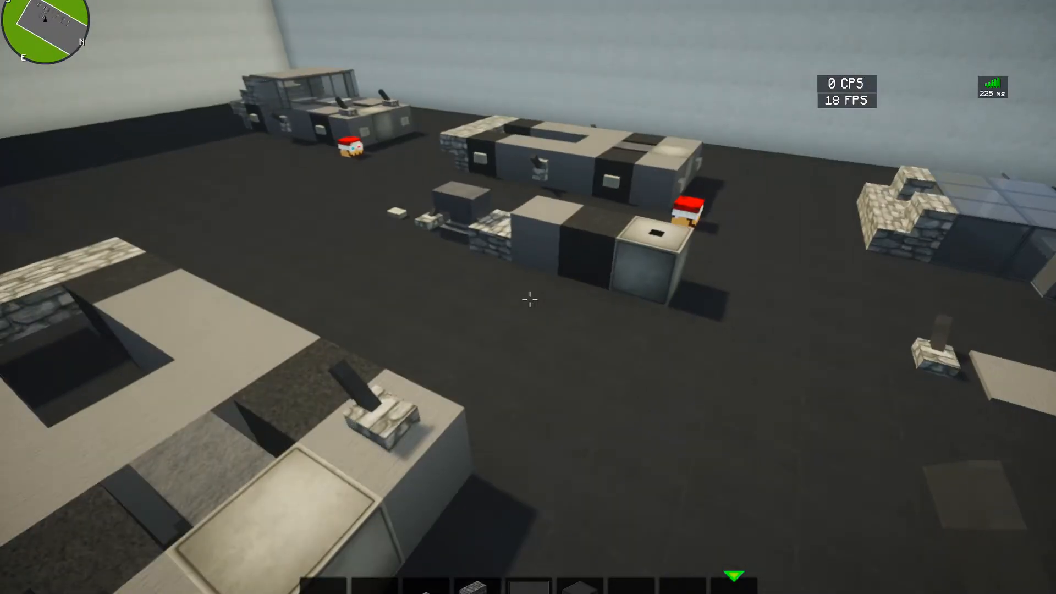
pyautogui.moveTo(528, 299)
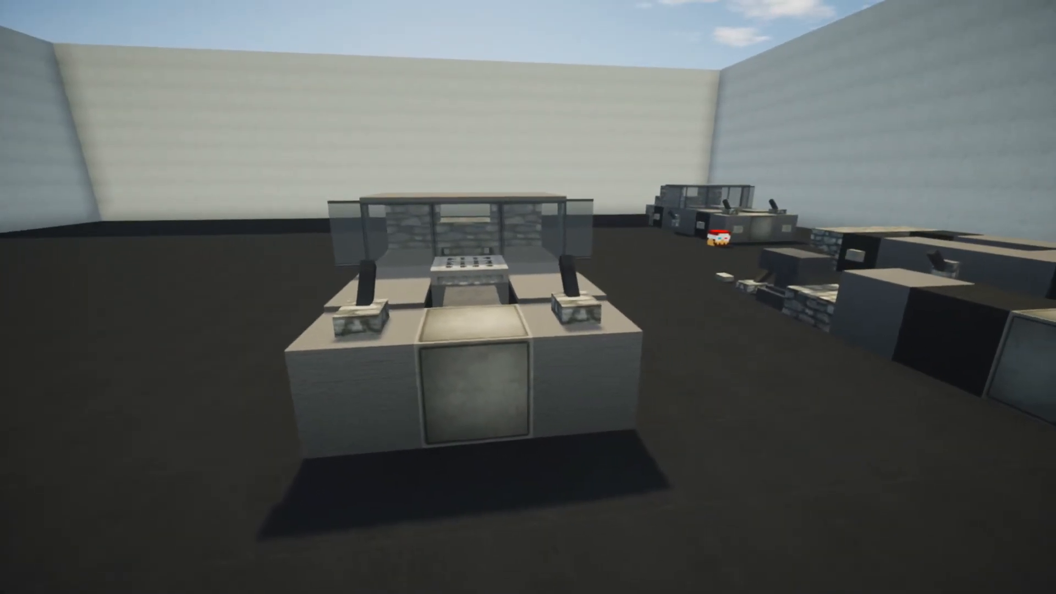
pyautogui.moveTo(528, 297)
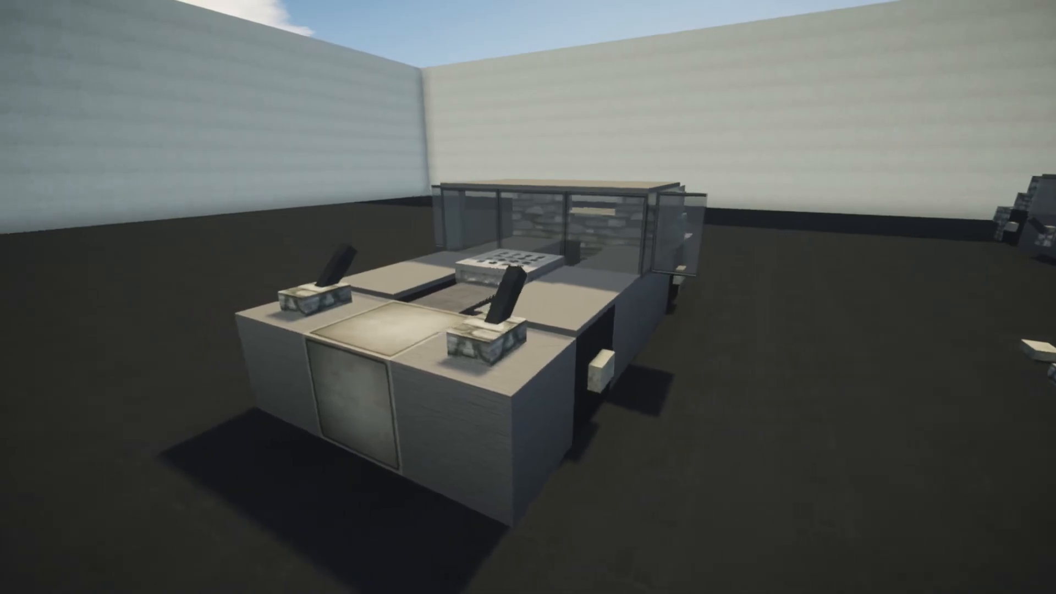